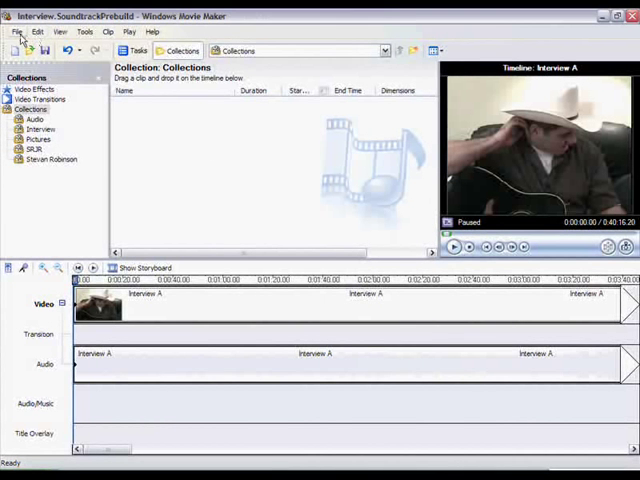
- Save the project, then drag the selected SRJR songs onto the Audio/Music track
{"action": "left_click", "coordinate": [16, 32]}
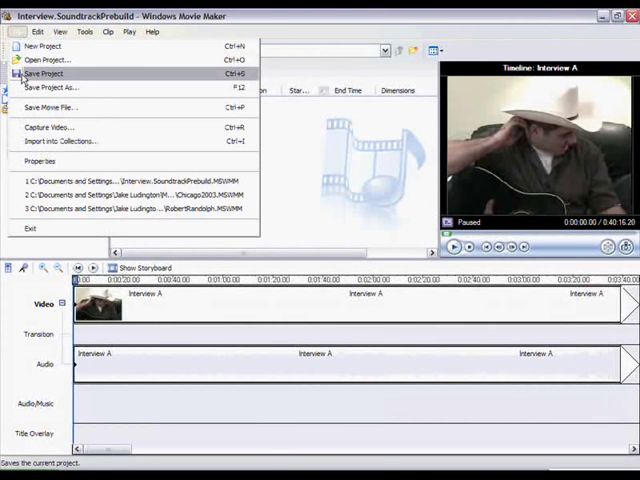
{"action": "left_click", "coordinate": [46, 73]}
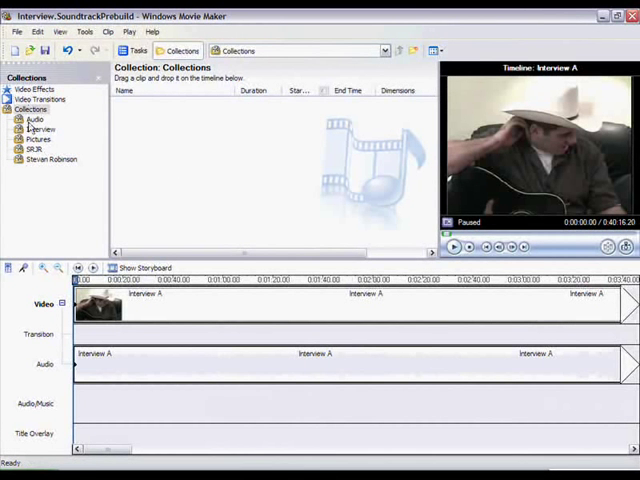
{"action": "left_click", "coordinate": [34, 149]}
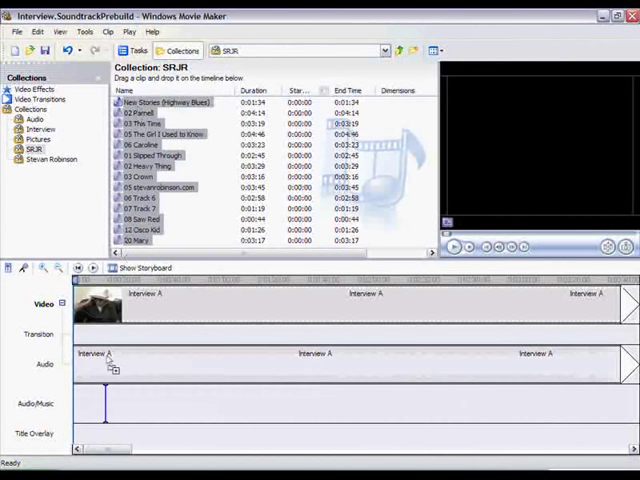
{"action": "left_click_drag", "start_coordinate": [170, 102], "coordinate": [185, 402]}
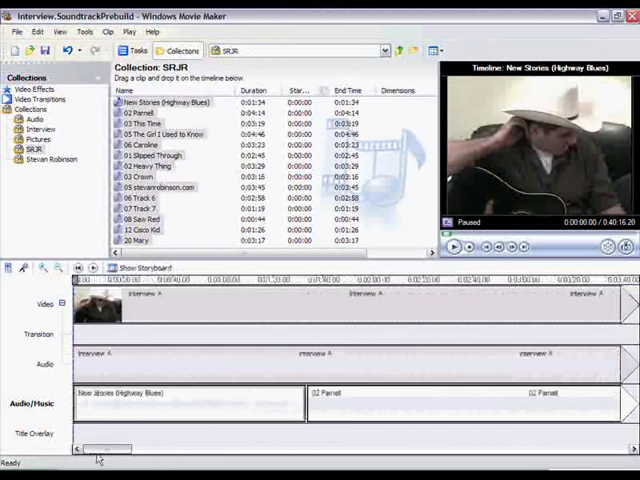
{"action": "mouse_move", "coordinate": [82, 251]}
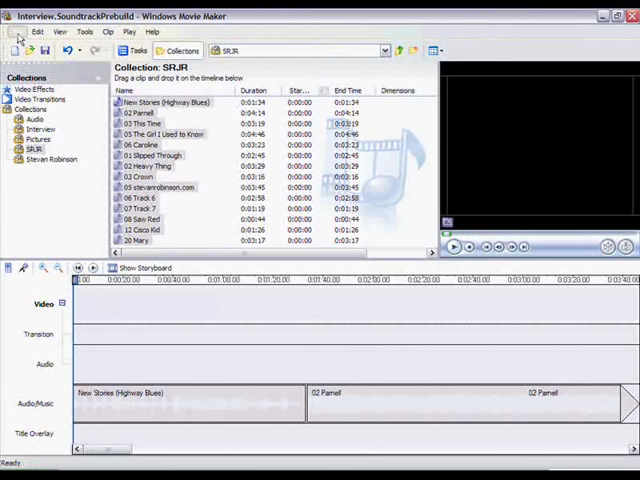
- Export the timeline to My Videos as Interview.SoundtrackPrebuild_0002 using High quality audio
{"action": "left_click", "coordinate": [37, 31]}
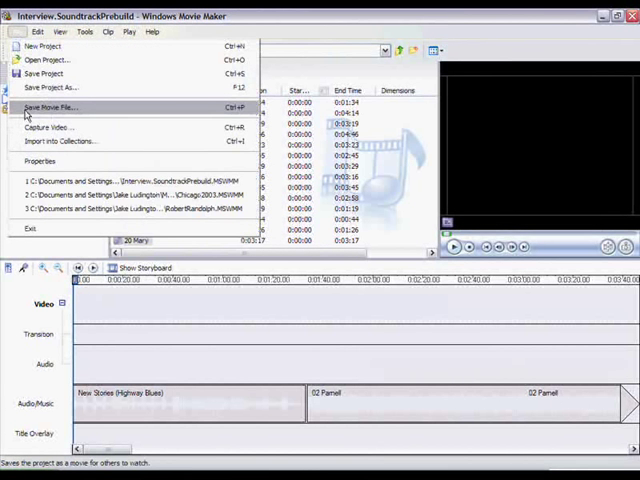
{"action": "left_click", "coordinate": [50, 107]}
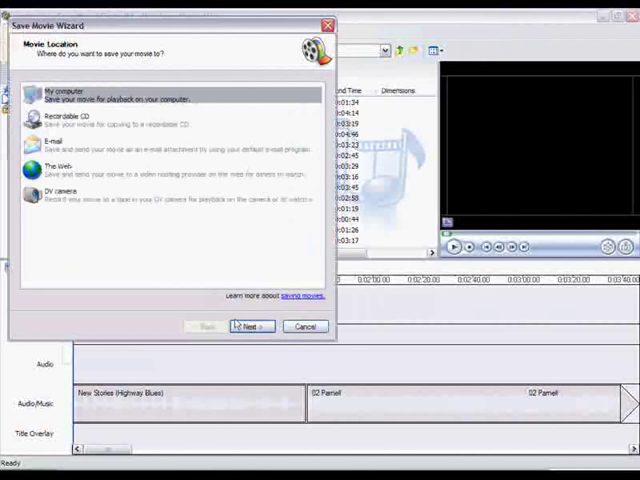
{"action": "left_click", "coordinate": [250, 326]}
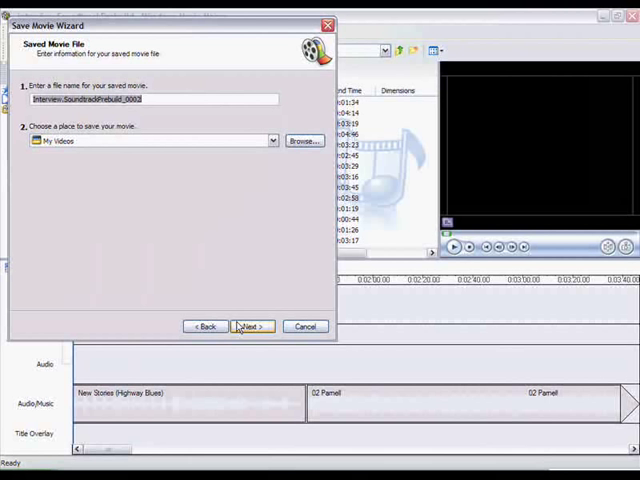
{"action": "left_click", "coordinate": [250, 326]}
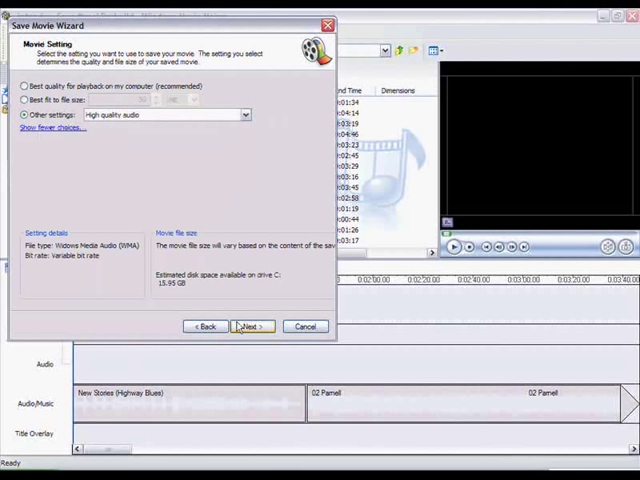
{"action": "left_click", "coordinate": [244, 114]}
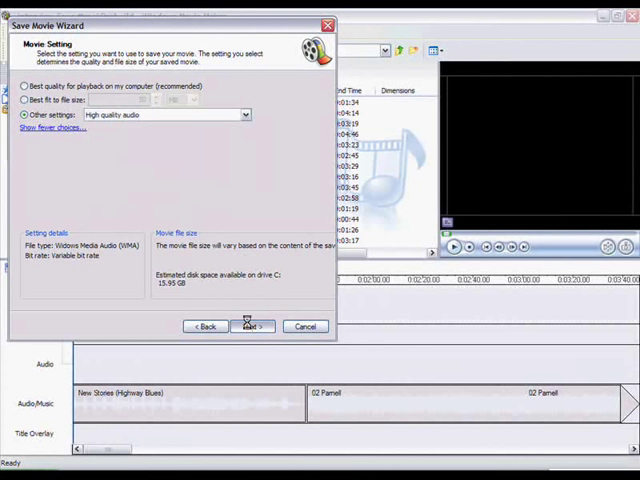
{"action": "left_click", "coordinate": [250, 326]}
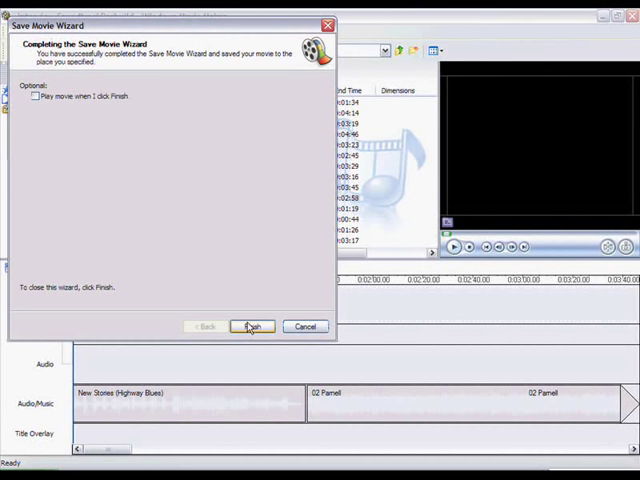
{"action": "left_click", "coordinate": [249, 327]}
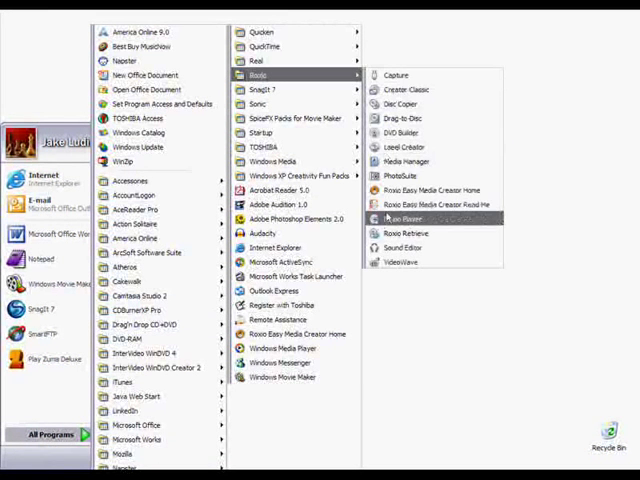
- Launch Roxio Sound Editor from the Start menu's Roxio programs
{"action": "left_click", "coordinate": [403, 247]}
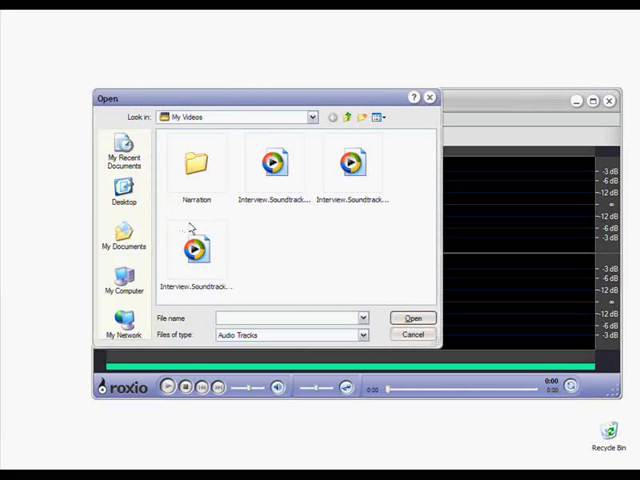
- Open Interview.SoundtrackPrebuild_0002.wma from My Videos in Sound Editor
{"action": "left_click", "coordinate": [195, 250]}
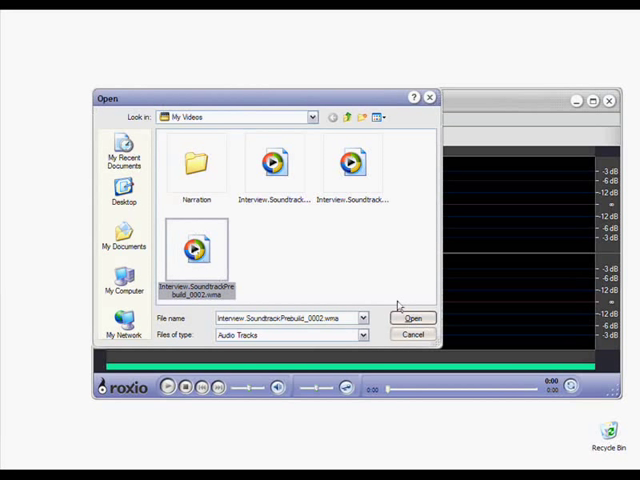
{"action": "left_click", "coordinate": [413, 318]}
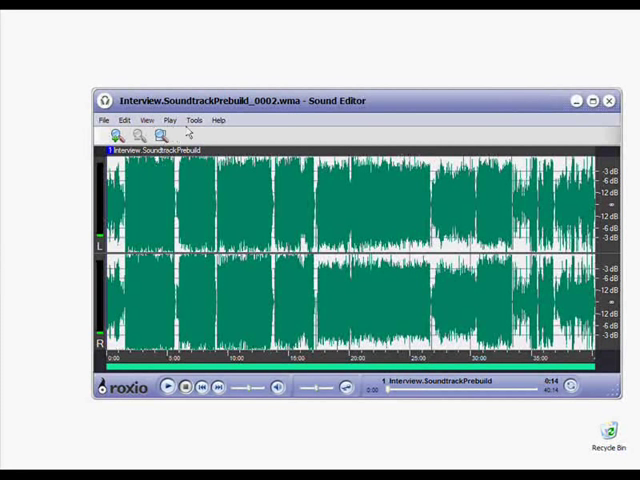
- Apply the Normalize effect from the Tools menu to the Interview soundtrack
{"action": "left_click", "coordinate": [195, 120]}
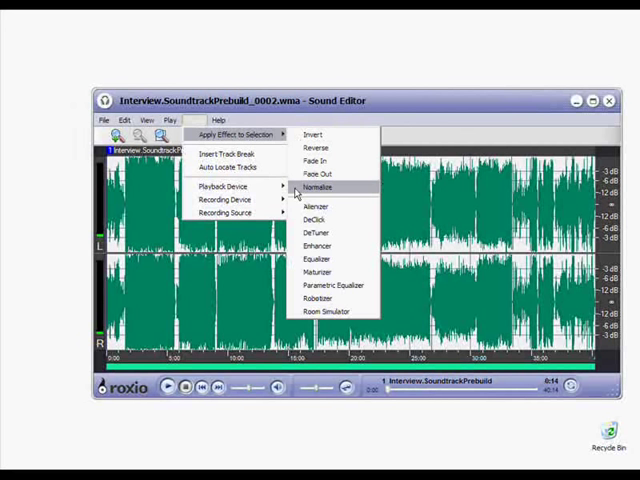
{"action": "left_click", "coordinate": [317, 187]}
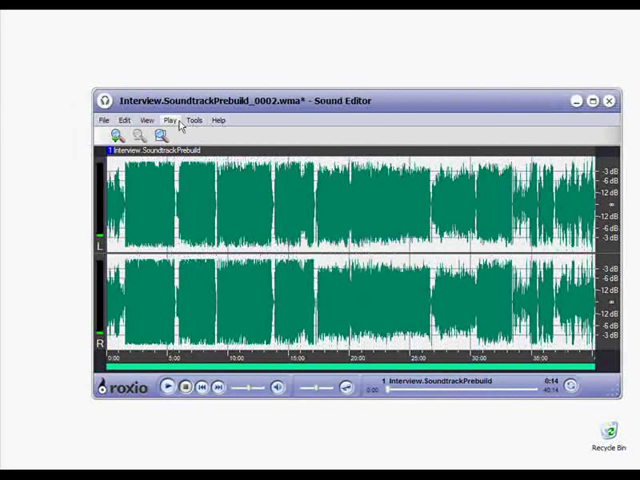
- Save the soundtrack as Interview.SoundtrackPrebuild_0002.Normalized in My Videos, confirming the save
{"action": "left_click", "coordinate": [104, 121]}
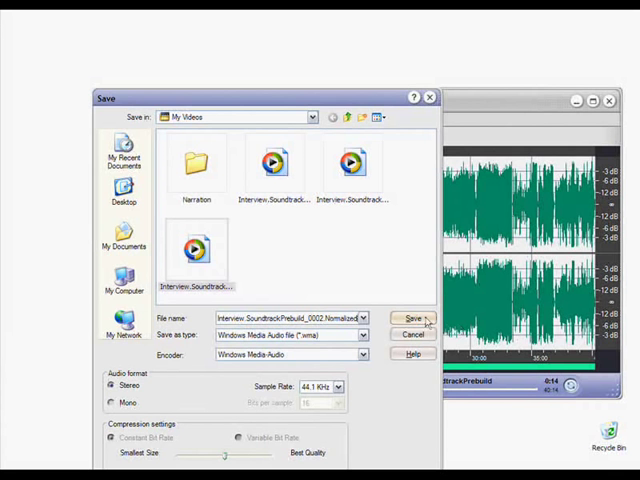
{"action": "left_click", "coordinate": [411, 318]}
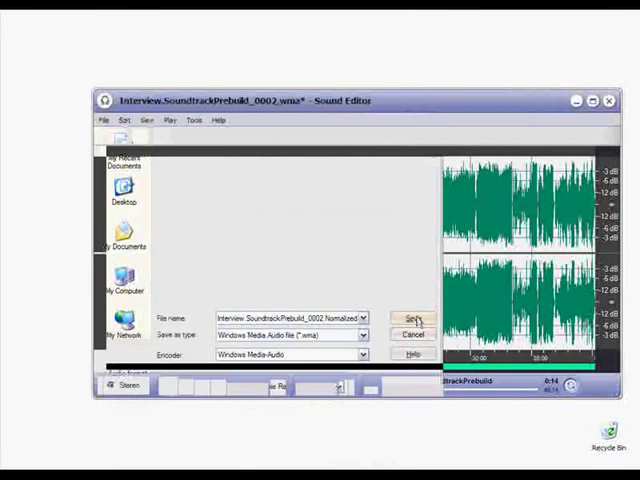
{"action": "left_click", "coordinate": [412, 318]}
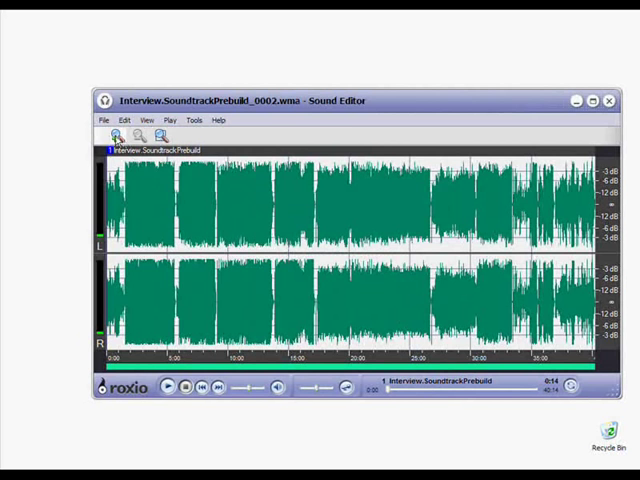
- Return to Movie Maker and reopen the saved interview project, discarding timeline changes
{"action": "left_click", "coordinate": [102, 120]}
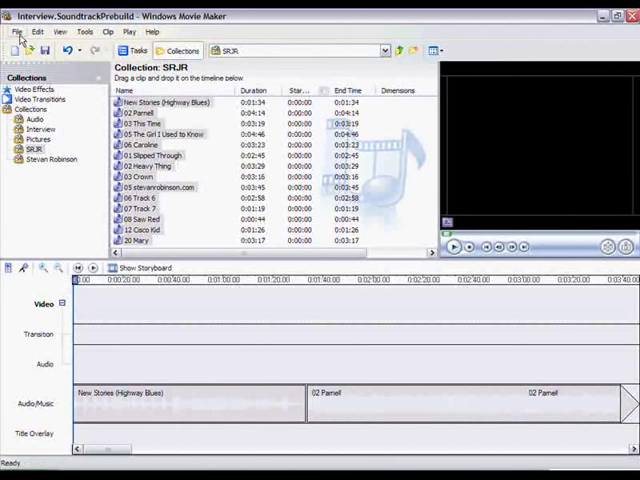
{"action": "left_click", "coordinate": [17, 32]}
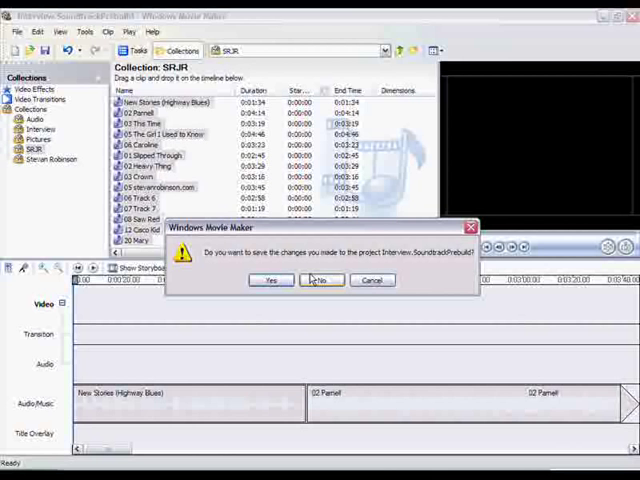
{"action": "left_click", "coordinate": [321, 280]}
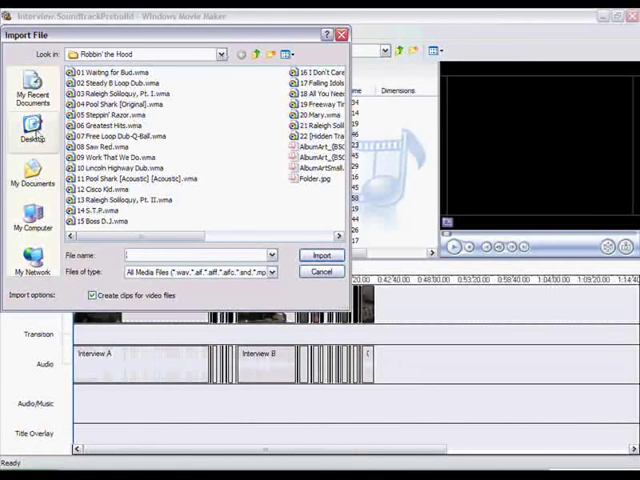
- Browse to My Videos and import Interview.SoundtrackPrebuild_0002.Normalized
{"action": "left_click", "coordinate": [32, 185]}
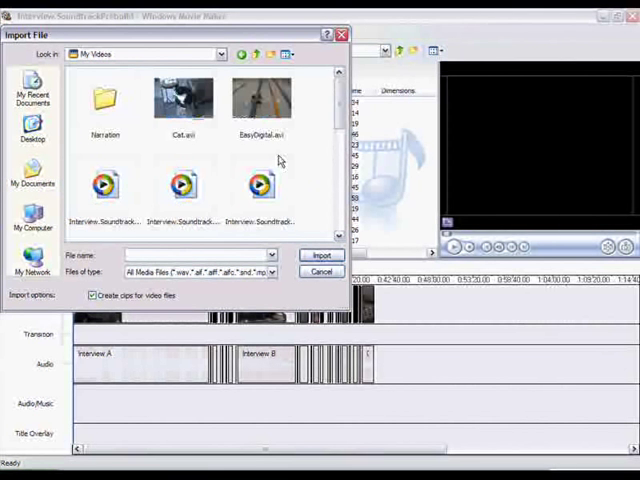
{"action": "scroll", "scroll_direction": "down", "scroll_amount": 3}
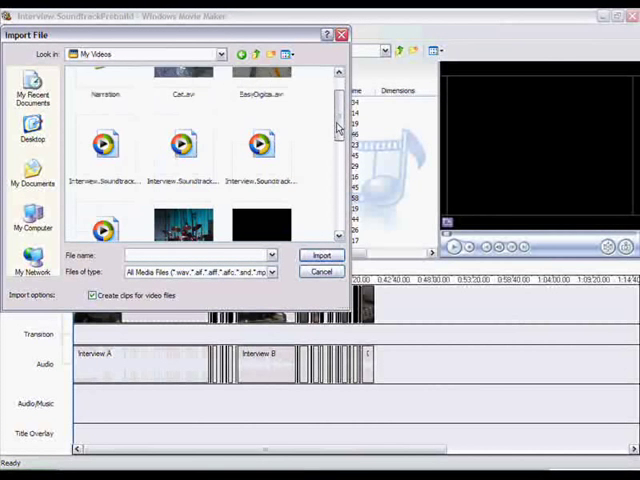
{"action": "scroll", "scroll_direction": "down", "scroll_amount": 3}
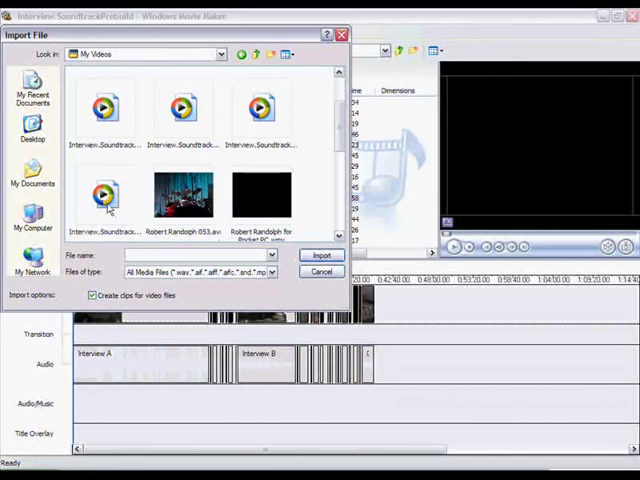
{"action": "left_click", "coordinate": [261, 110]}
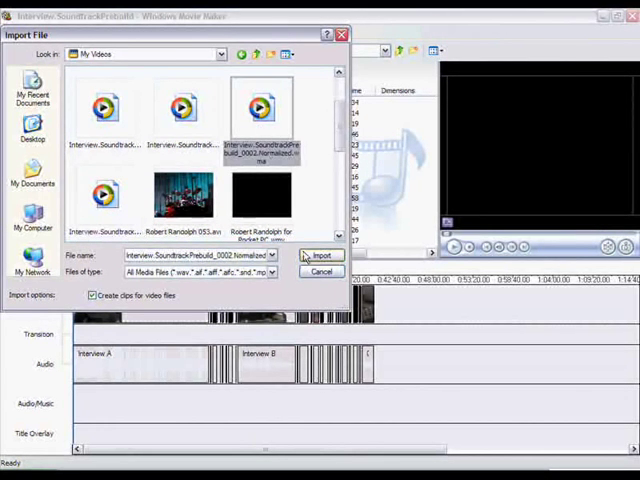
{"action": "left_click", "coordinate": [321, 255]}
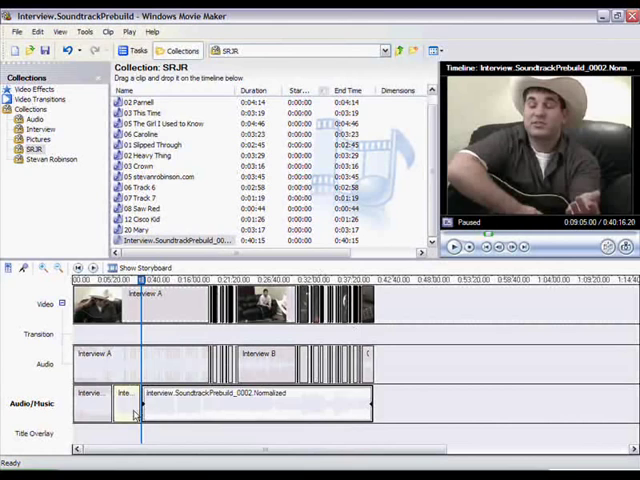
- Open the Volume setting for the short second piece of the soundtrack
{"action": "right_click", "coordinate": [123, 393]}
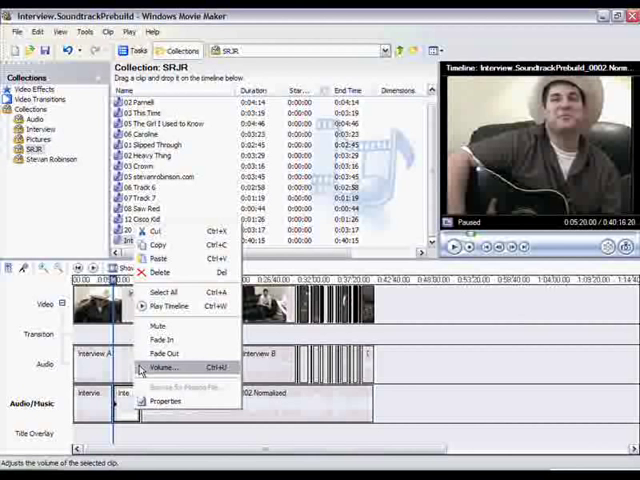
{"action": "left_click", "coordinate": [165, 367]}
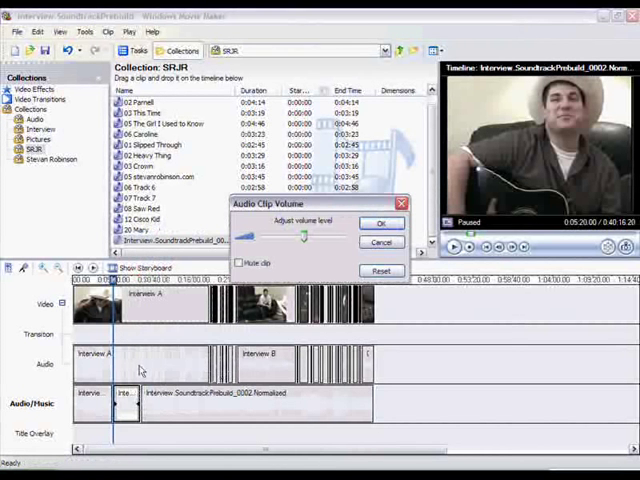